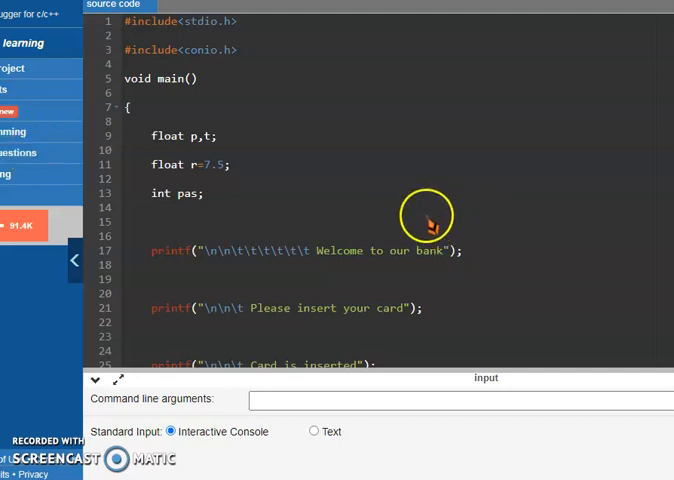
mouse_move(130, 25)
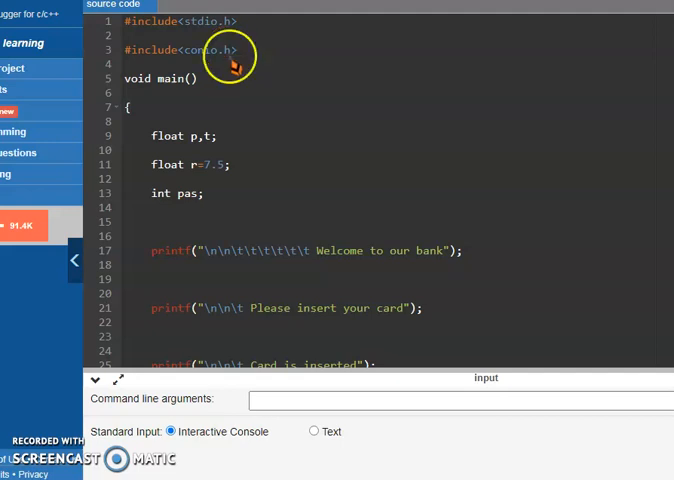
mouse_move(325, 308)
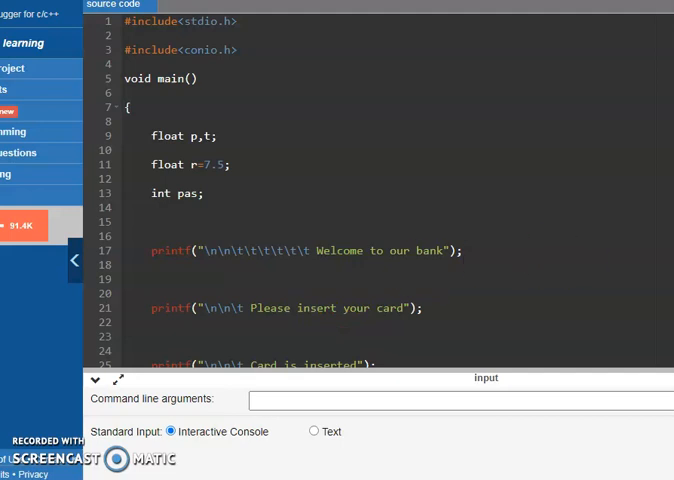
Scroll through the ATM program code to review it
scroll("down", 3)
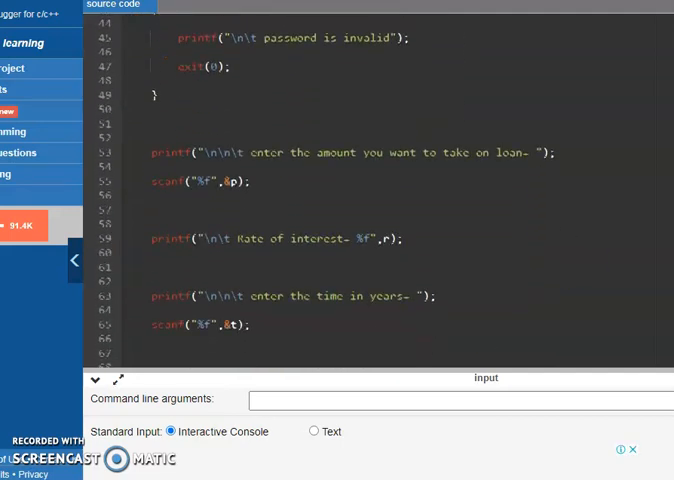
scroll("down", 3)
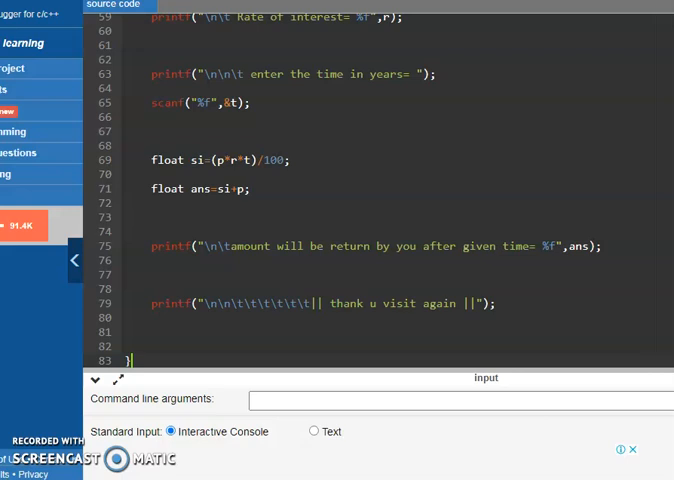
scroll("up", 3)
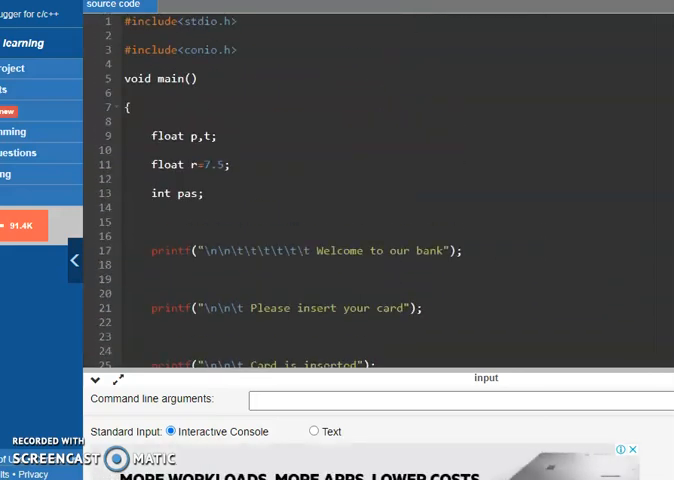
mouse_move(257, 120)
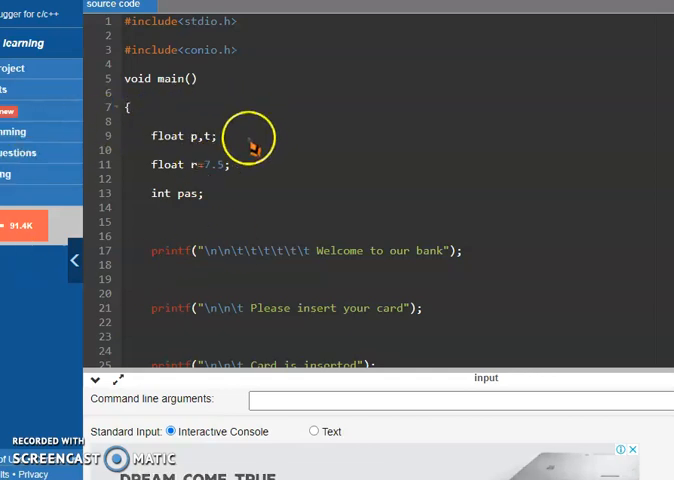
scroll("down", 3)
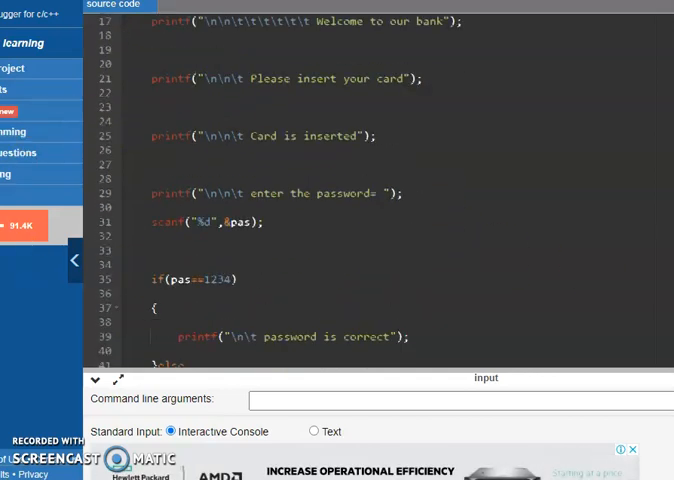
scroll("up", 3)
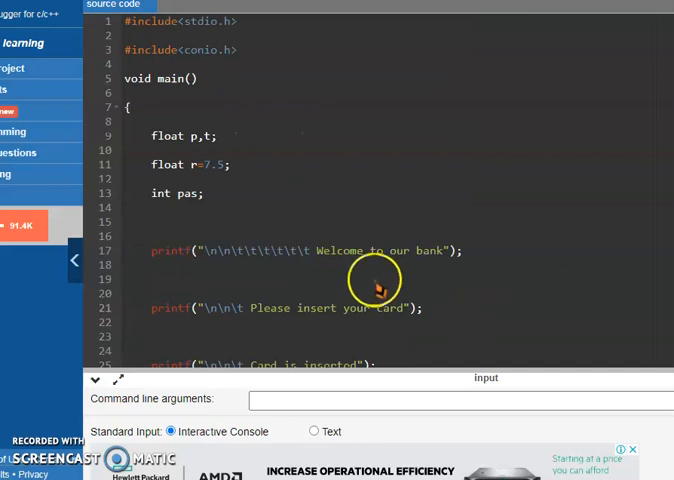
mouse_move(220, 165)
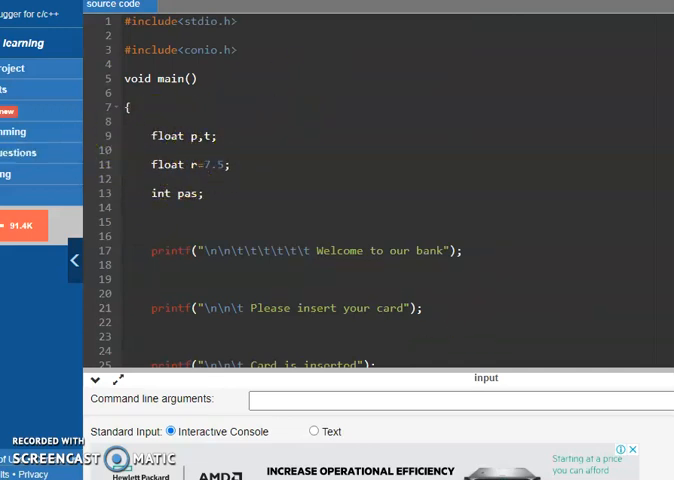
scroll("down", 3)
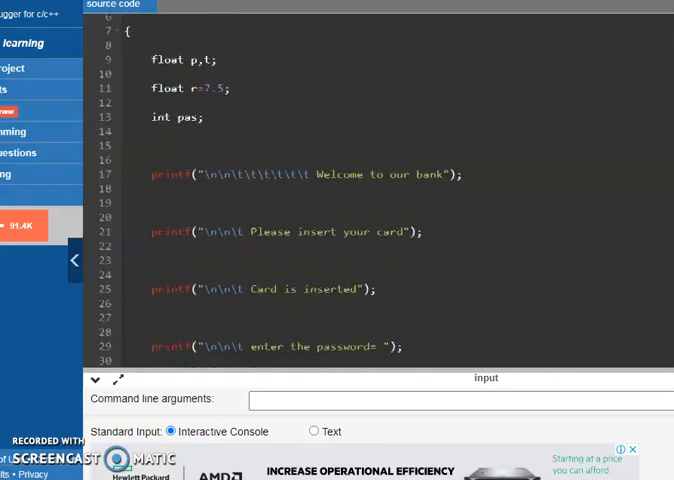
scroll("down", 3)
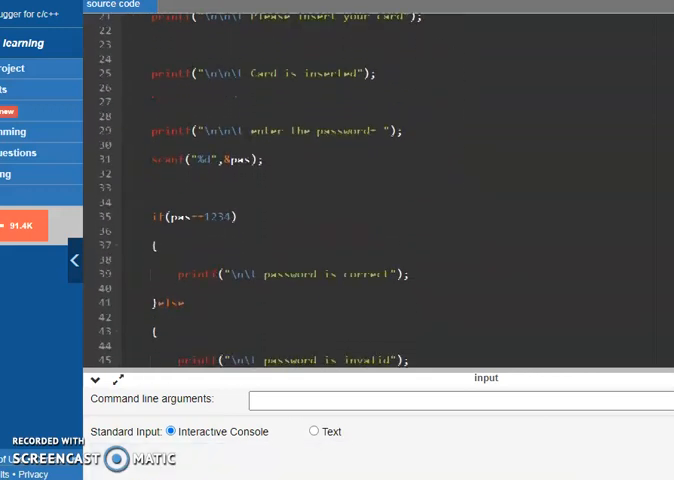
scroll("down", 3)
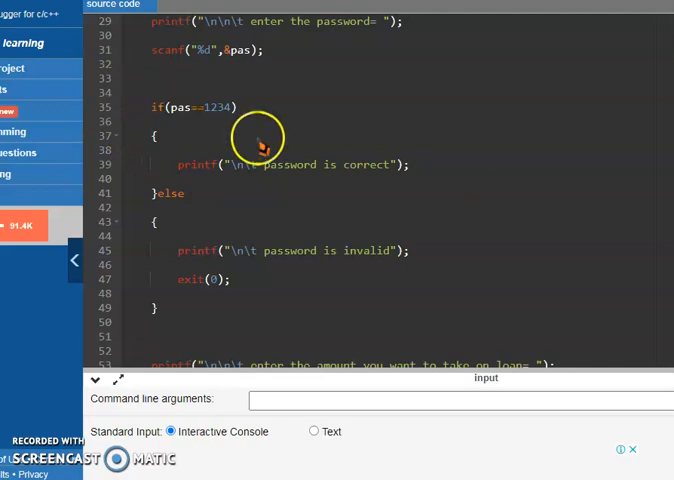
mouse_move(325, 140)
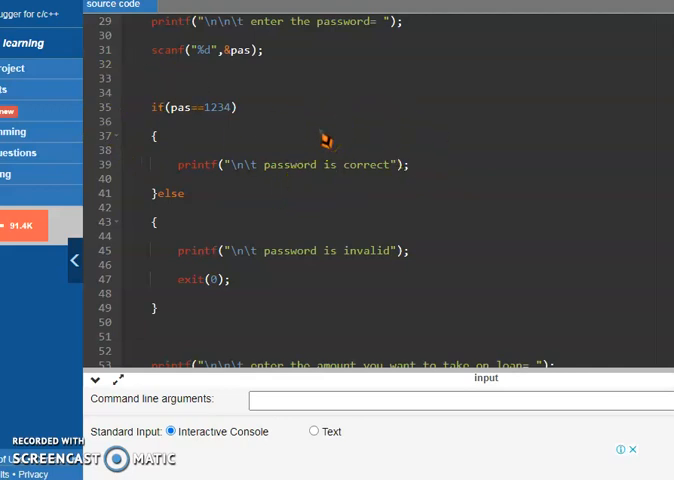
mouse_move(295, 164)
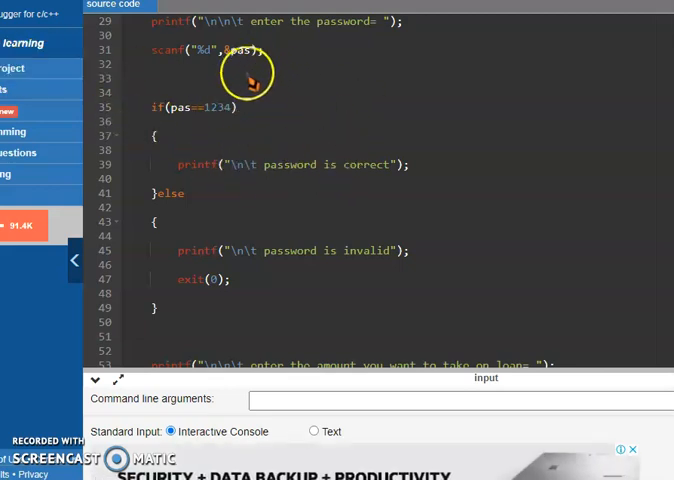
mouse_move(425, 283)
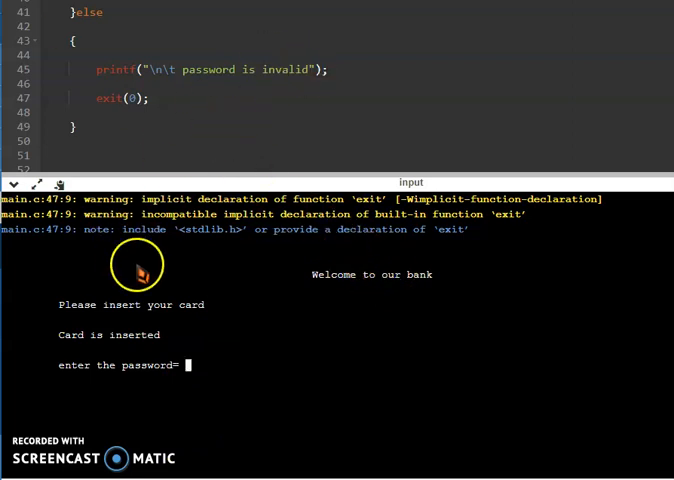
mouse_move(253, 380)
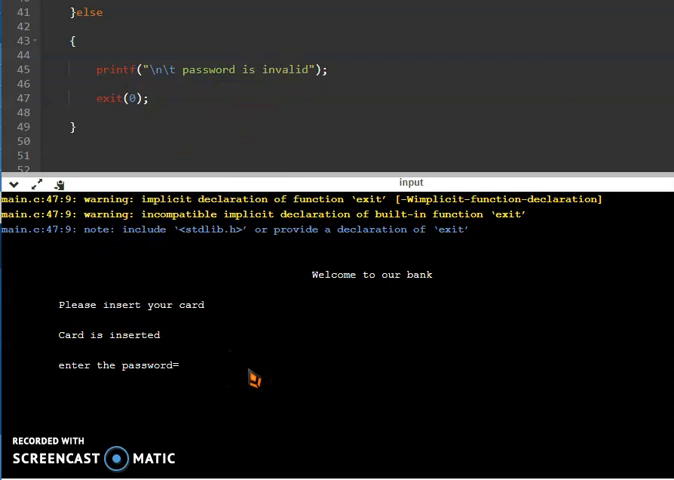
Enter the wrong password 155 so the program reports it invalid
type("1")
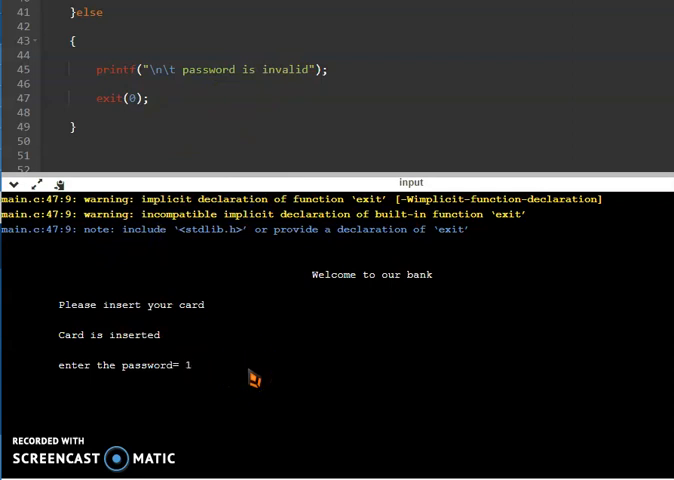
type("55")
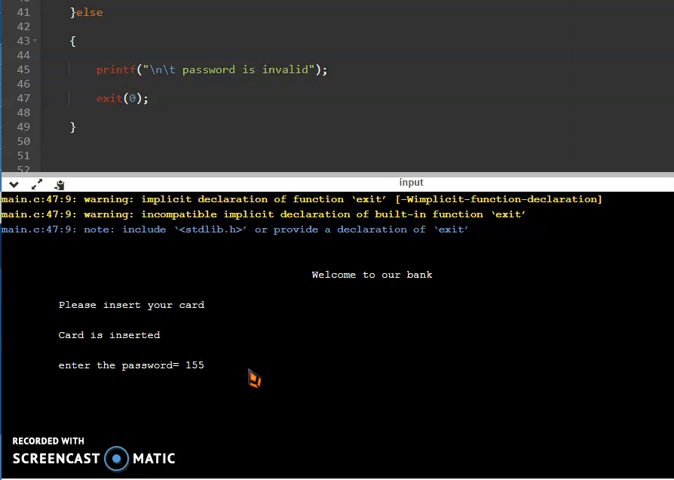
key("Return")
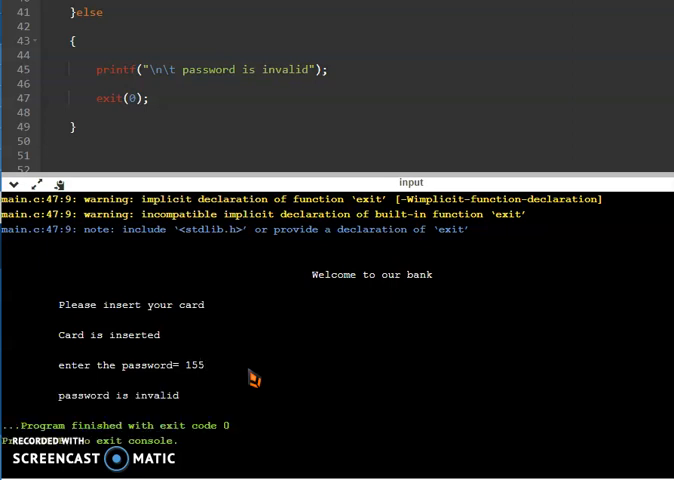
mouse_move(595, 350)
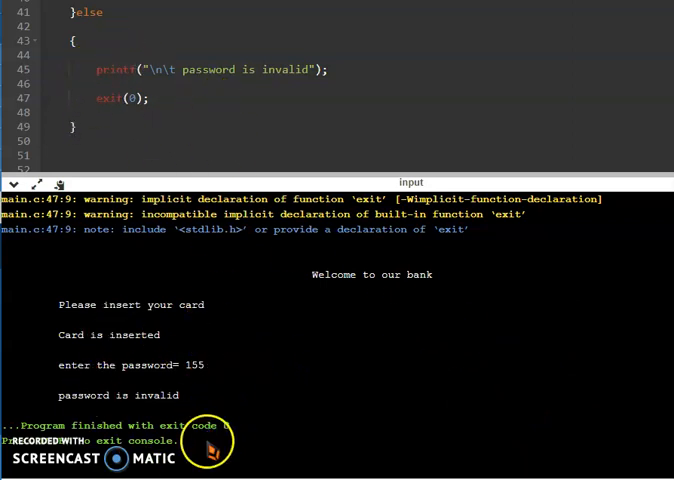
mouse_move(218, 410)
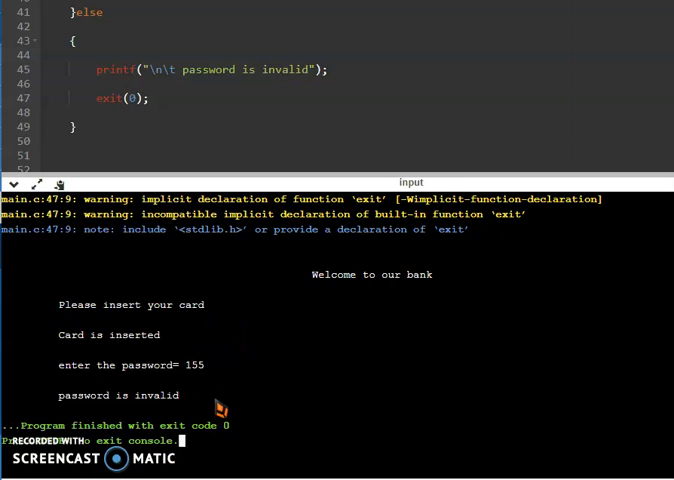
mouse_move(185, 115)
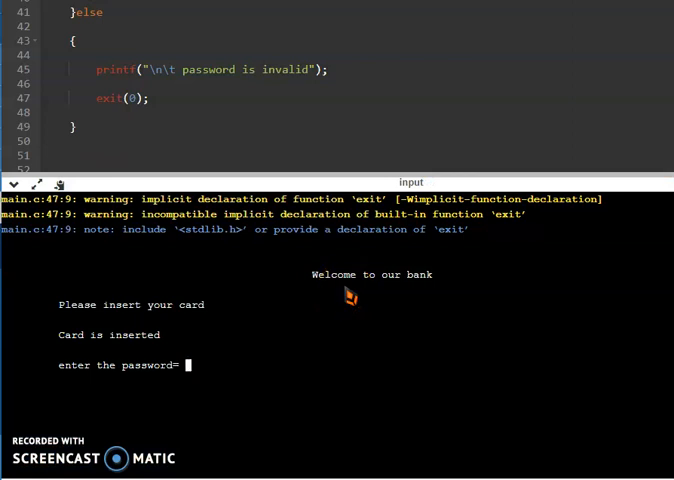
mouse_move(291, 293)
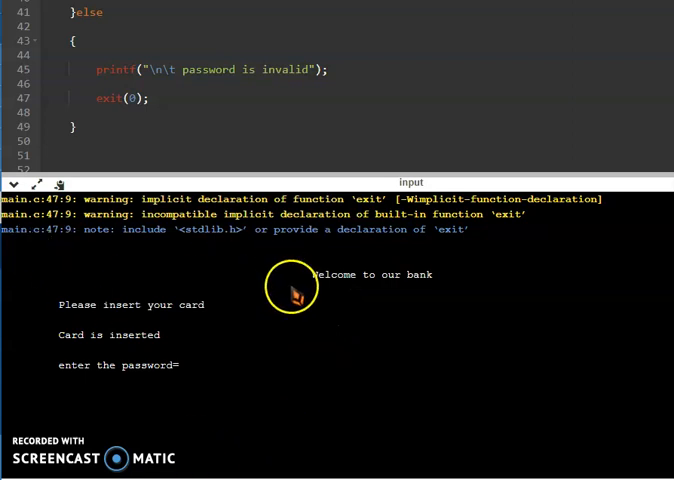
mouse_move(330, 337)
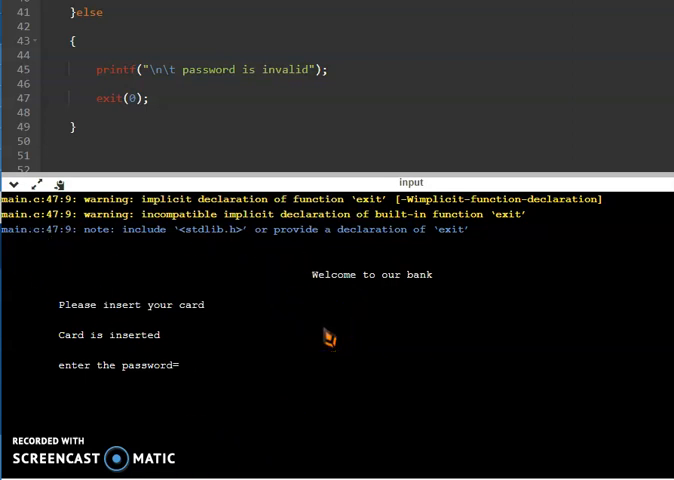
Enter password 1234, loan amount 4000 and 1.2 years, yielding repayment 4360.000000
type("1234")
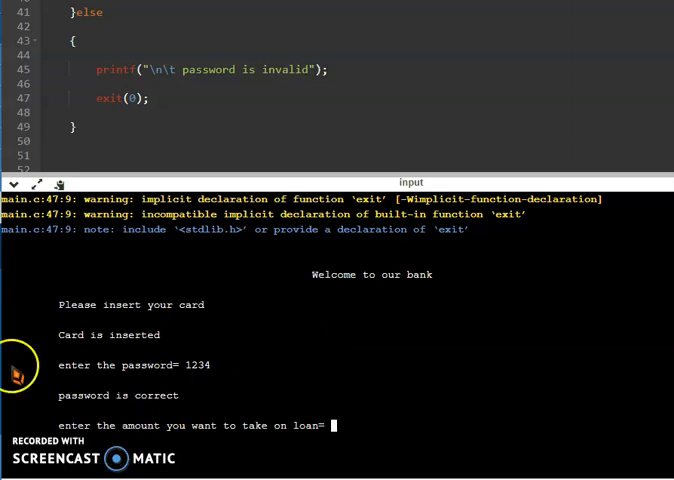
mouse_move(392, 382)
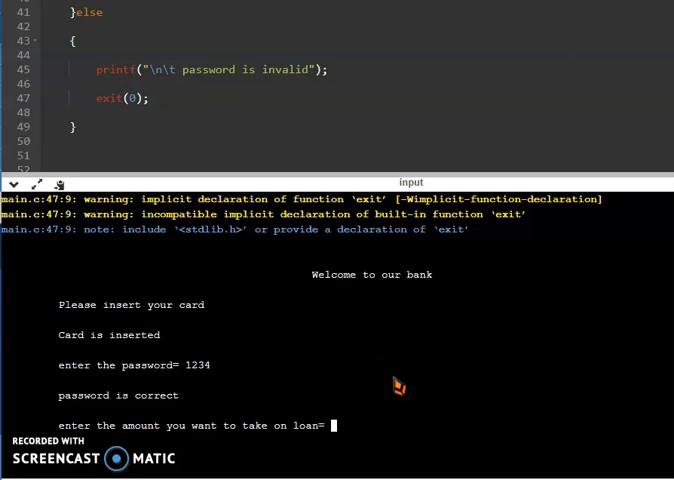
type("4000")
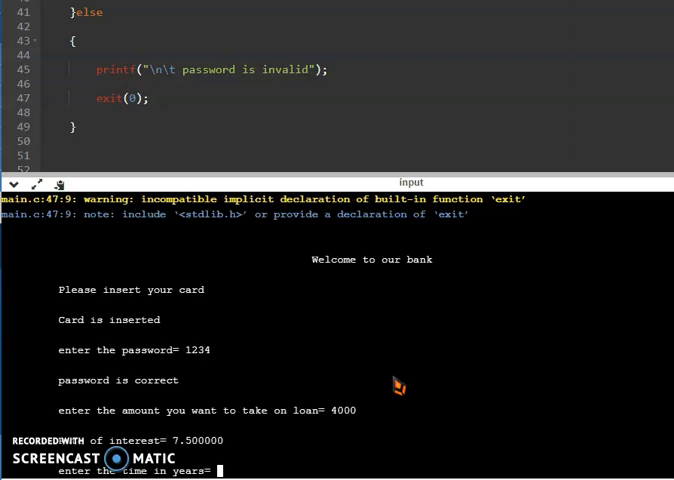
type("1.2")
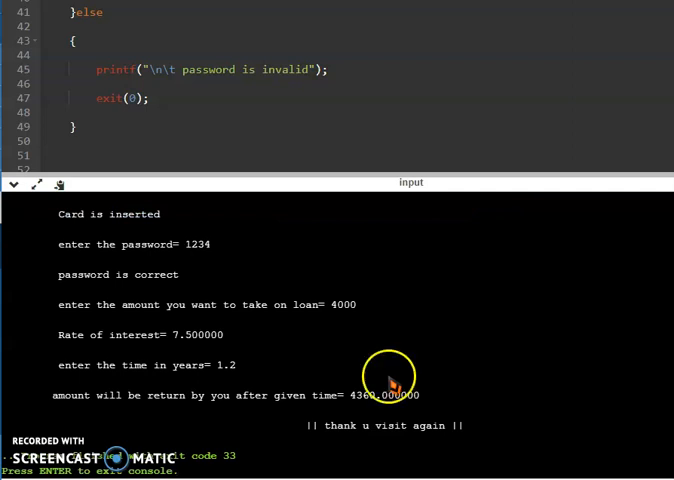
mouse_move(325, 383)
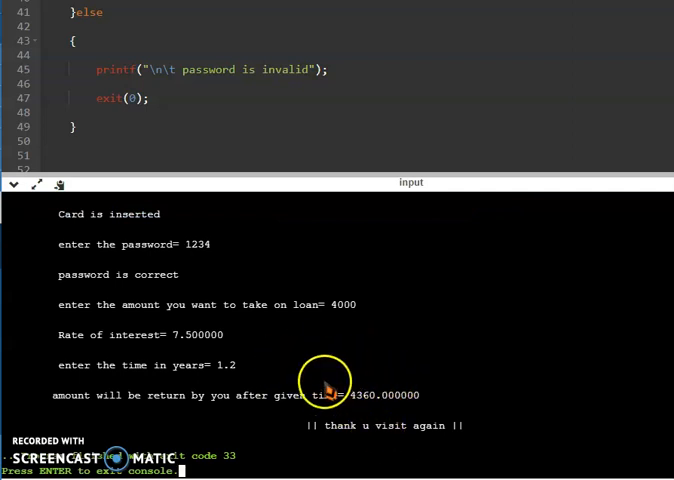
mouse_move(405, 457)
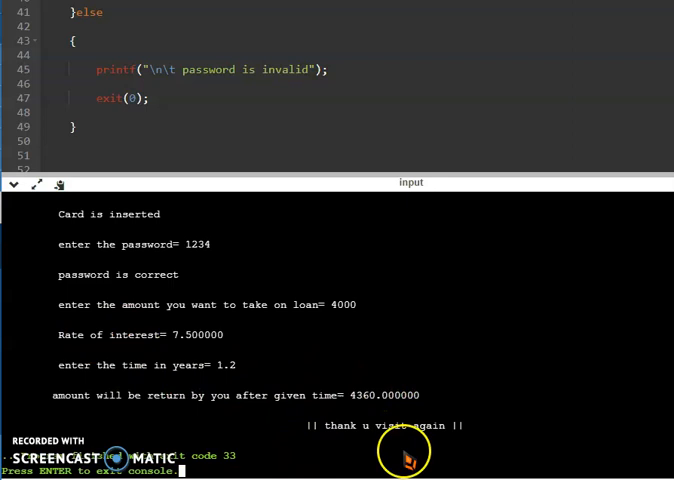
mouse_move(203, 210)
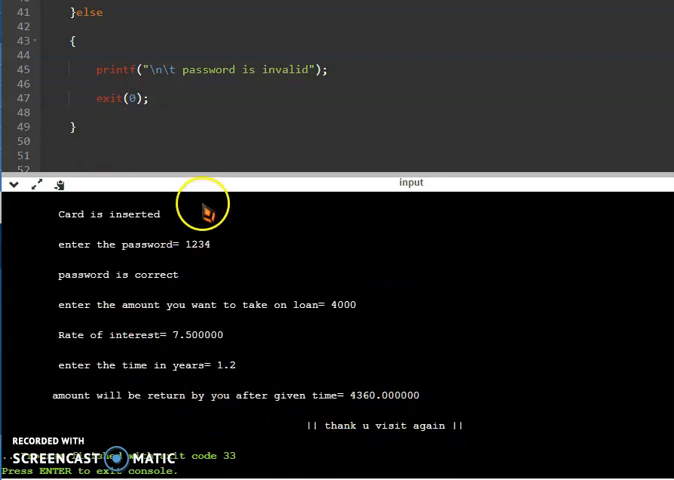
mouse_move(335, 375)
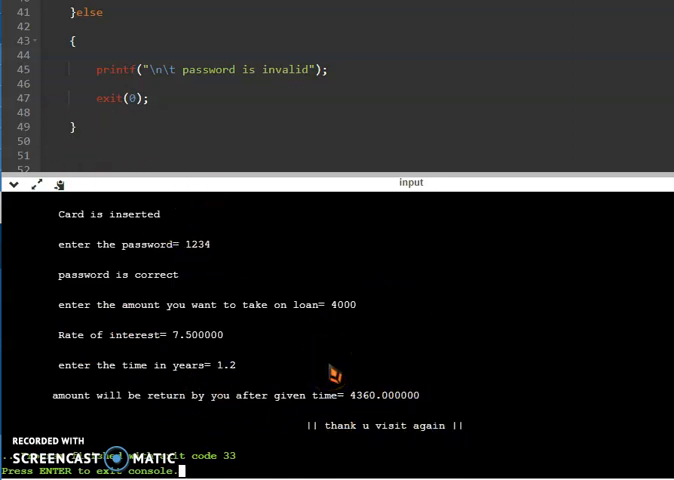